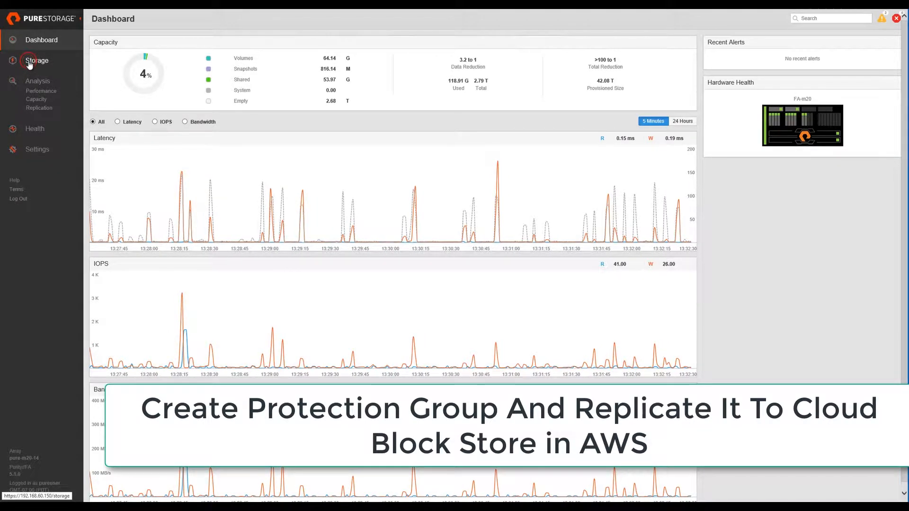
Create a new protection group named mongodbPG under Storage > Protection Groups.
{"action": "left_click", "coordinate": [36, 60]}
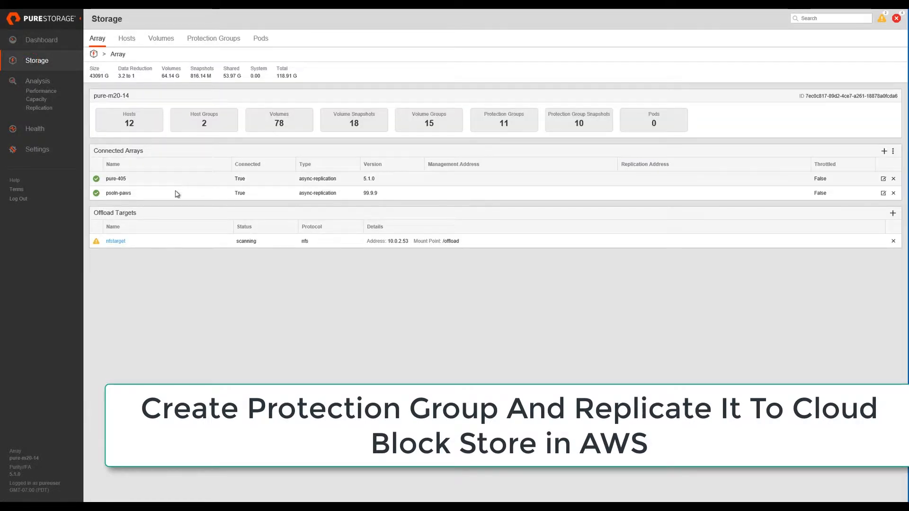
{"action": "left_click", "coordinate": [212, 38]}
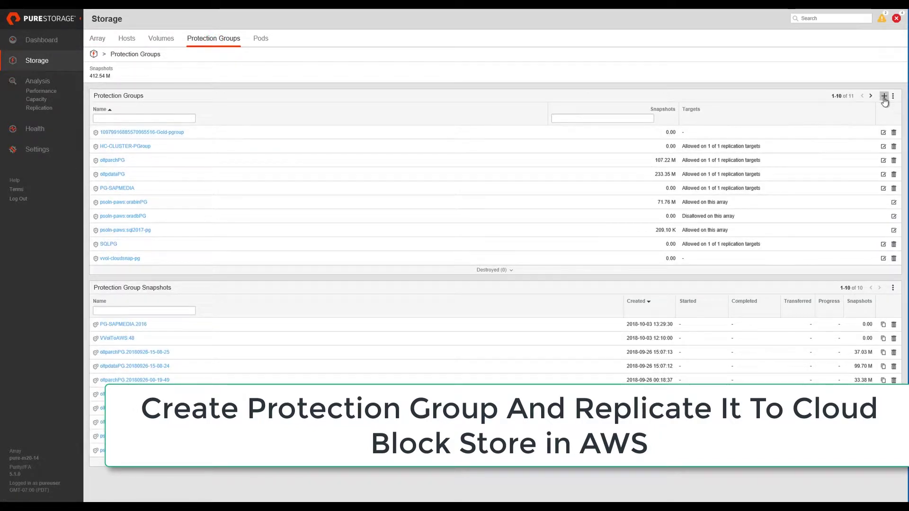
{"action": "left_click", "coordinate": [884, 96]}
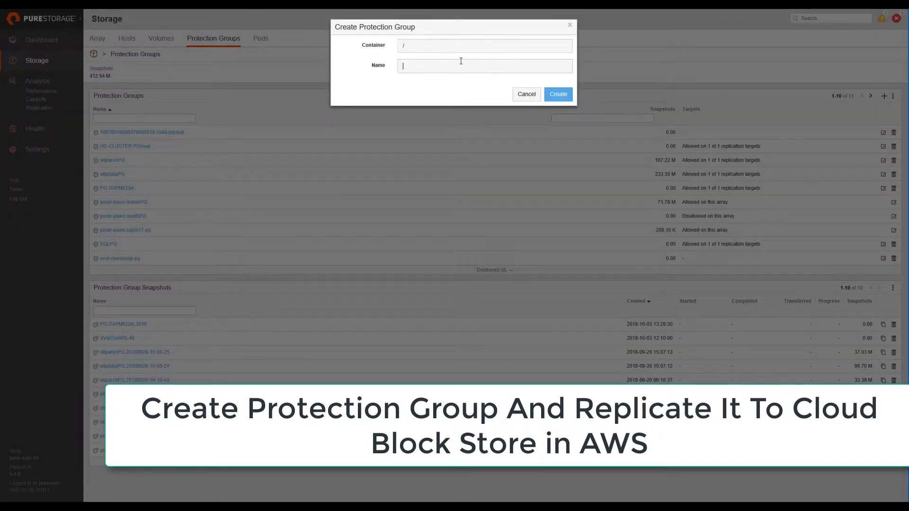
{"action": "type", "text": "mongodb"}
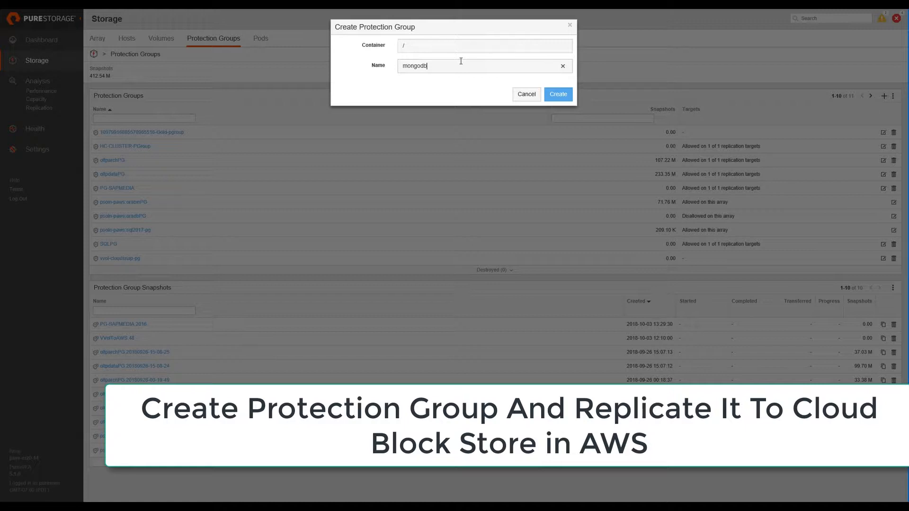
{"action": "type", "text": "PG"}
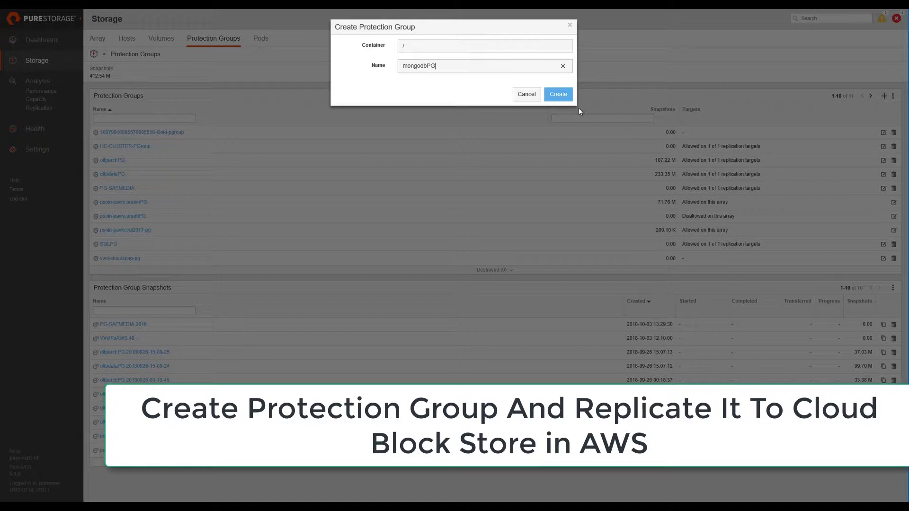
{"action": "left_click", "coordinate": [558, 94]}
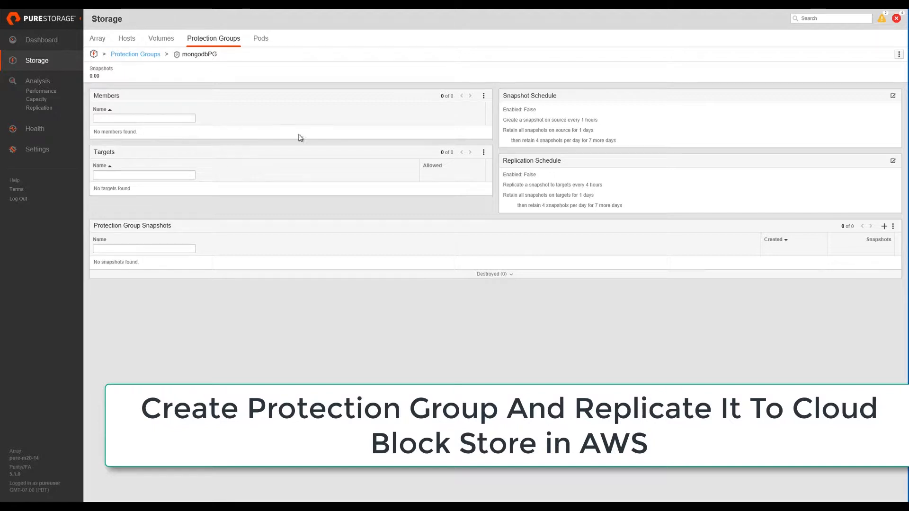
Add psoln-paws as the replication target of mongodbPG.
{"action": "left_click", "coordinate": [483, 152]}
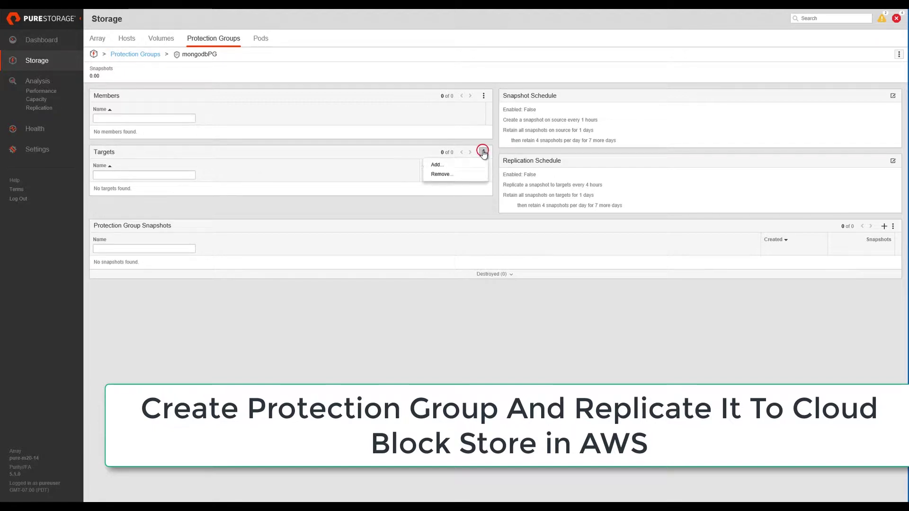
{"action": "left_click", "coordinate": [436, 165]}
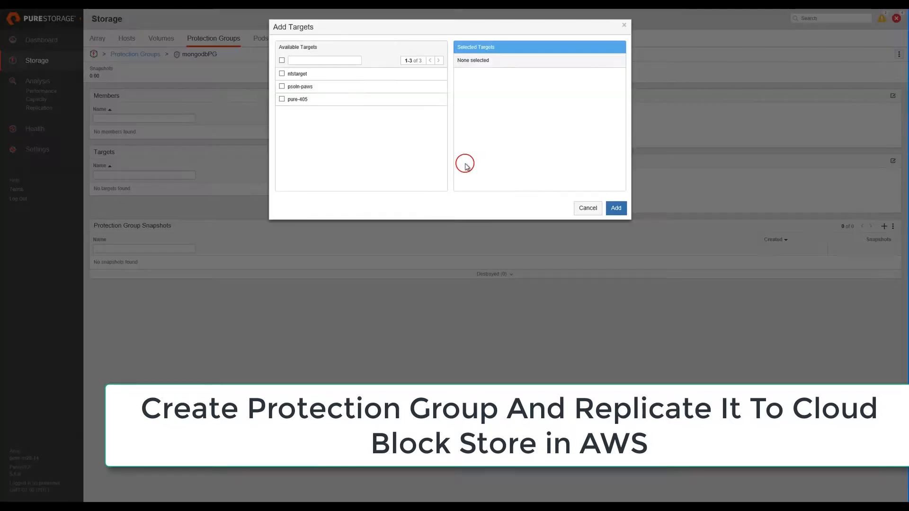
{"action": "left_click", "coordinate": [282, 86]}
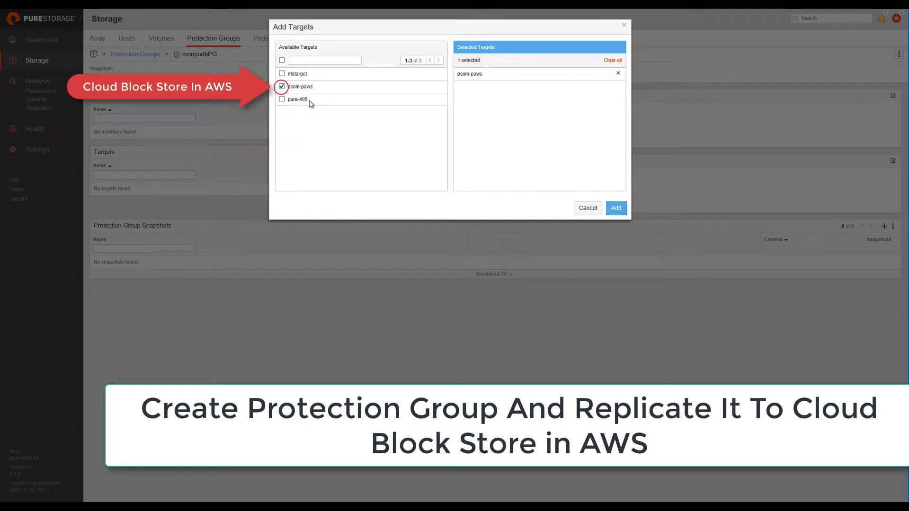
{"action": "left_click", "coordinate": [615, 207]}
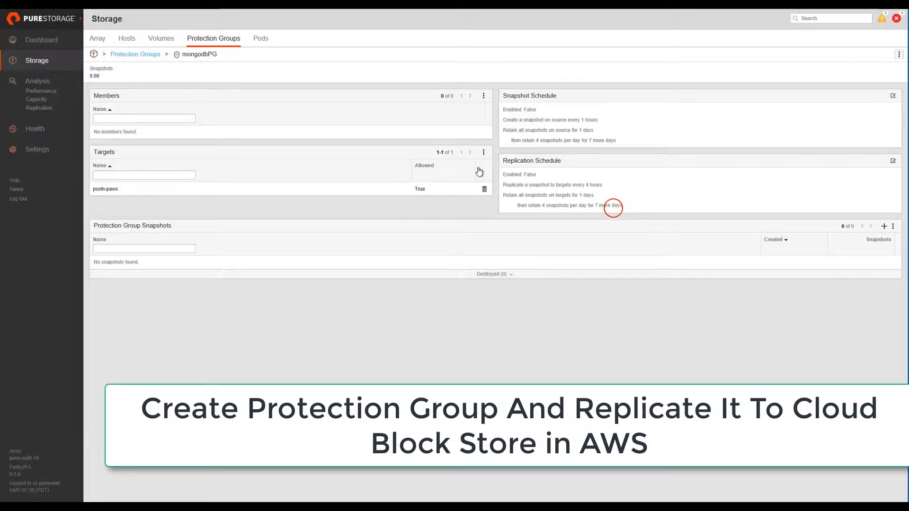
Add the mongordm8 volume as a member of mongodbPG.
{"action": "left_click", "coordinate": [483, 96]}
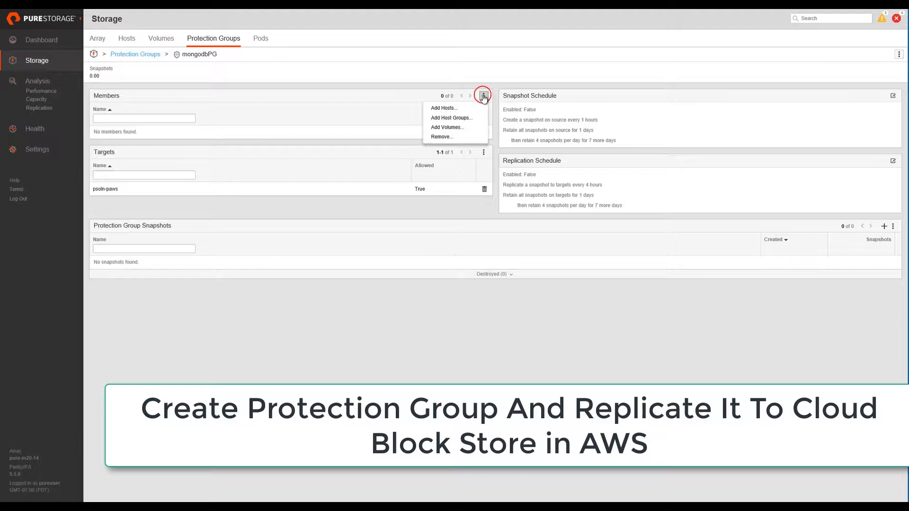
{"action": "mouse_move", "coordinate": [457, 128]}
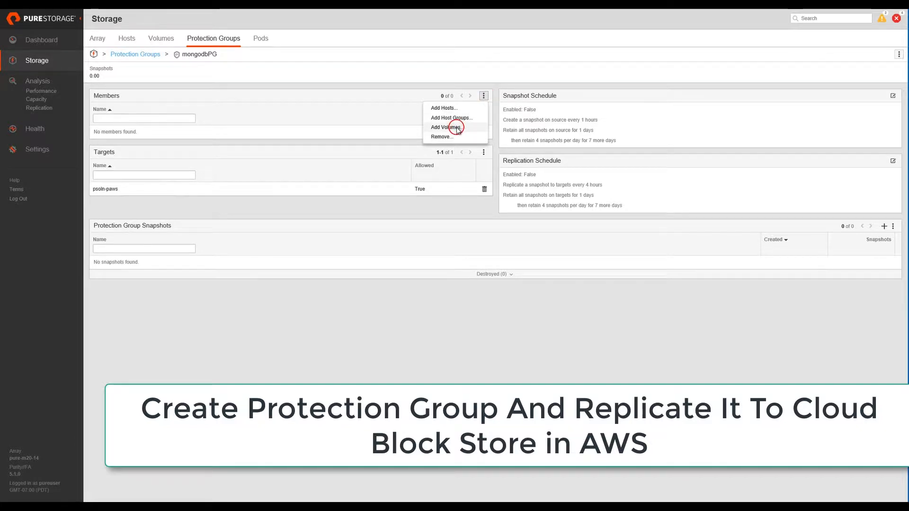
{"action": "left_click", "coordinate": [446, 127]}
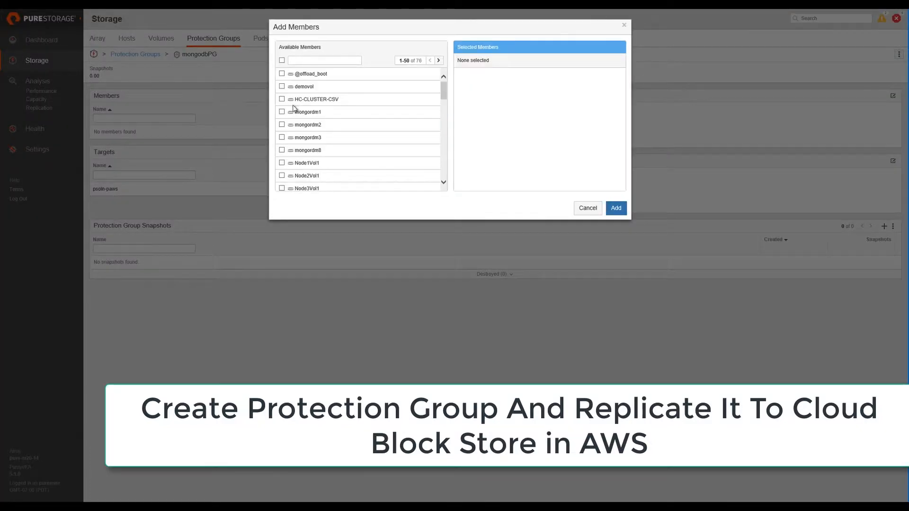
{"action": "left_click", "coordinate": [281, 150]}
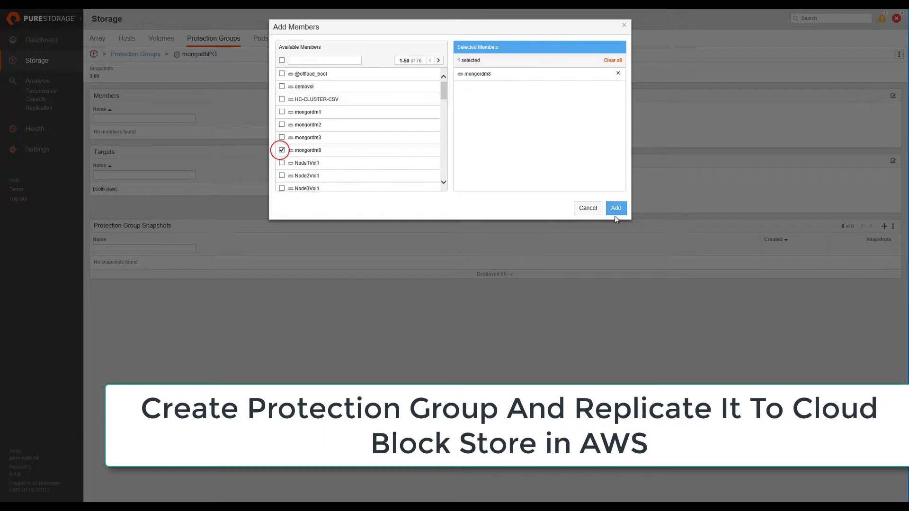
{"action": "left_click", "coordinate": [615, 208]}
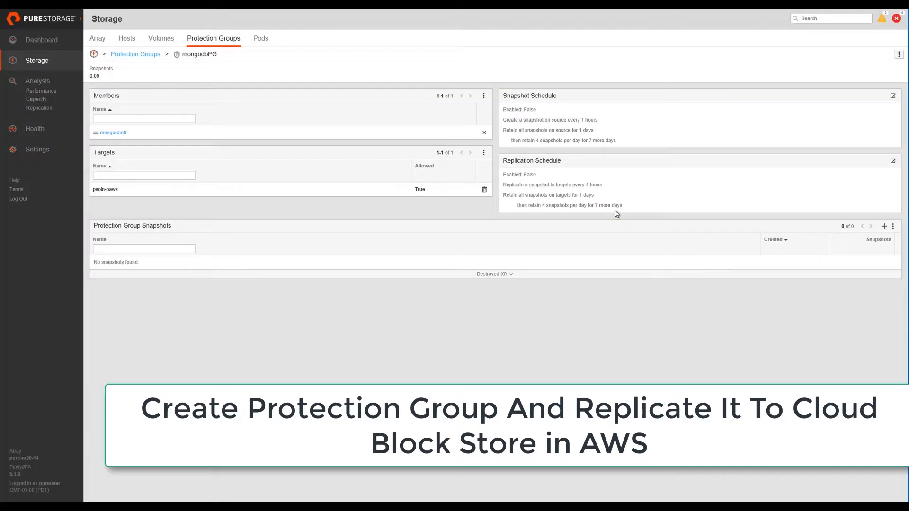
{"action": "left_click", "coordinate": [893, 160]}
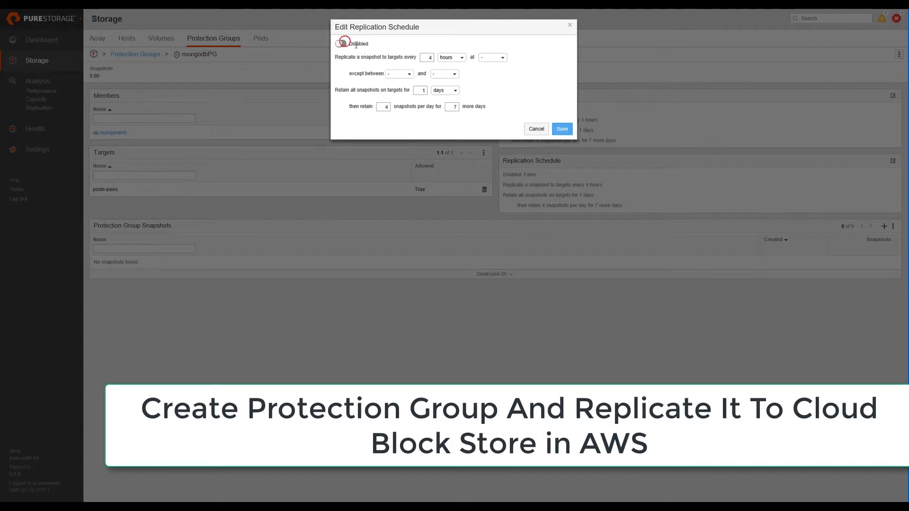
Enable the mongodbPG replication schedule with a 1-hour interval and save it.
{"action": "left_click", "coordinate": [341, 43]}
{"action": "type", "text": "1"}
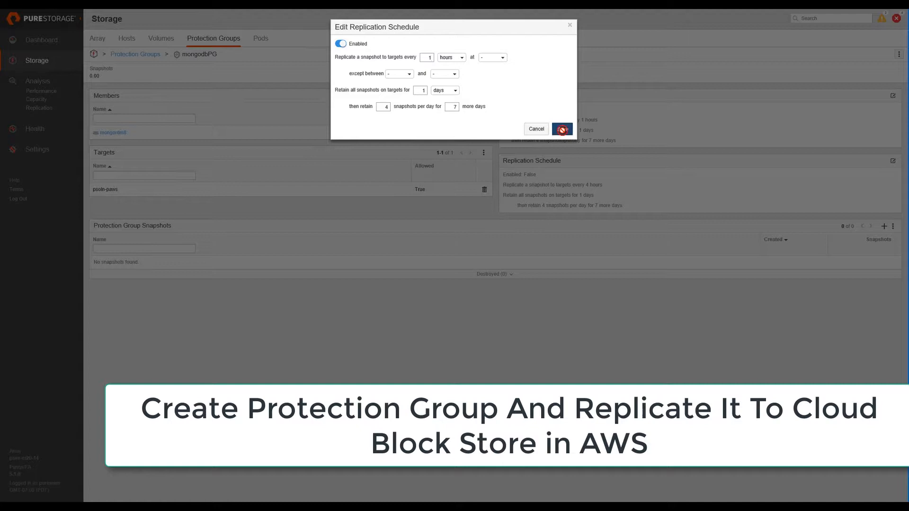
{"action": "left_click", "coordinate": [561, 129]}
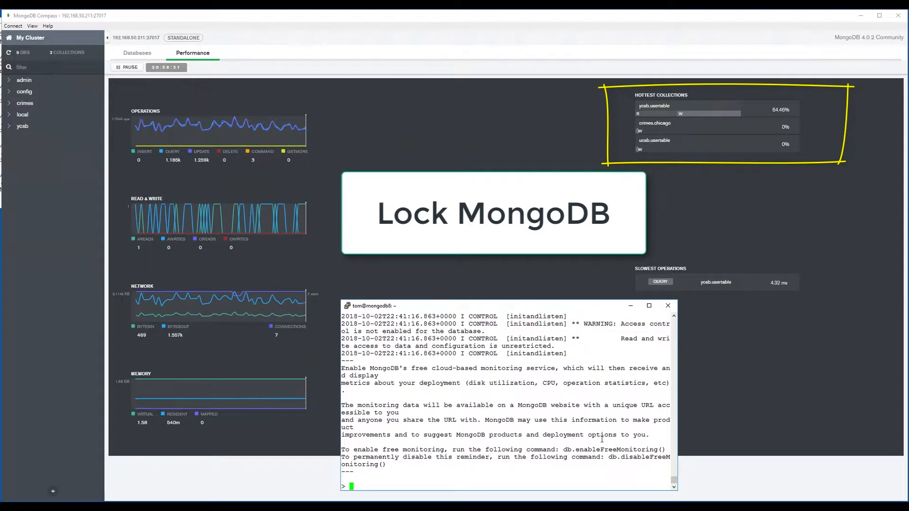
Run db.fsyncLock() in the PuTTY mongo shell to lock writes.
{"action": "type", "text": "db."}
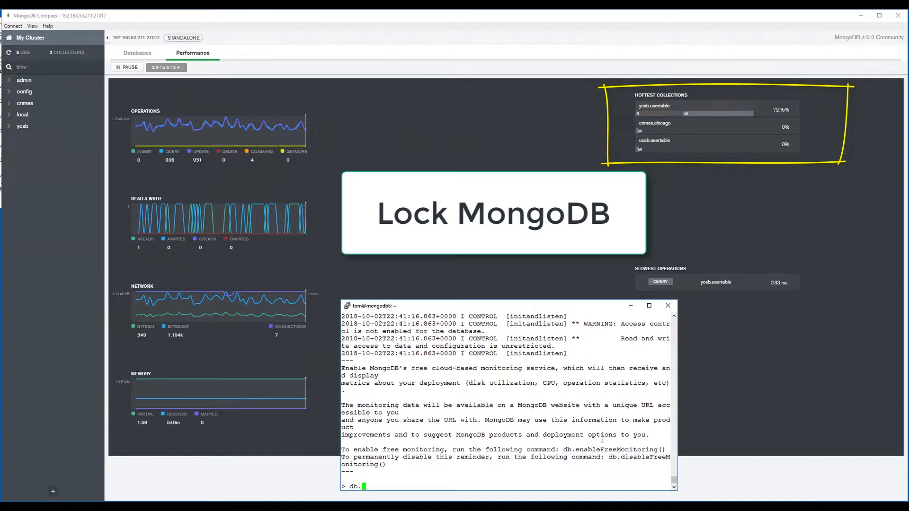
{"action": "type", "text": "fsy"}
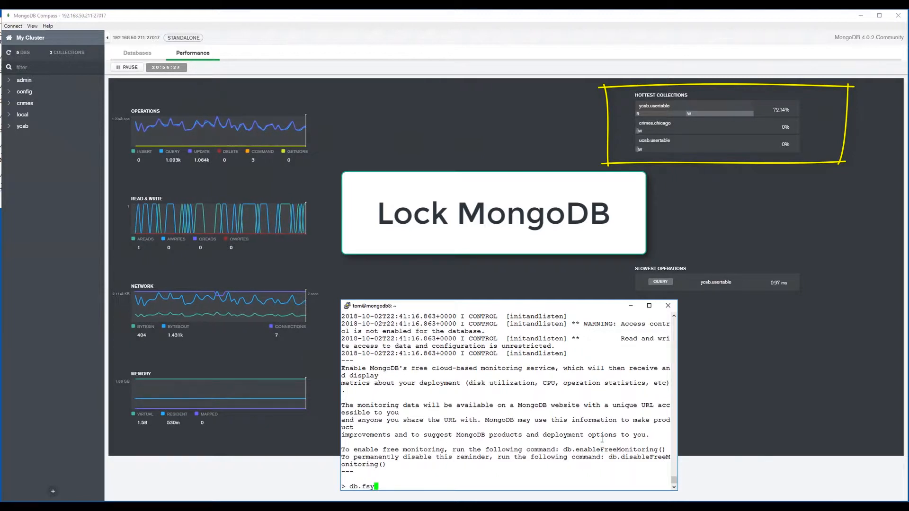
{"action": "key", "text": "Return"}
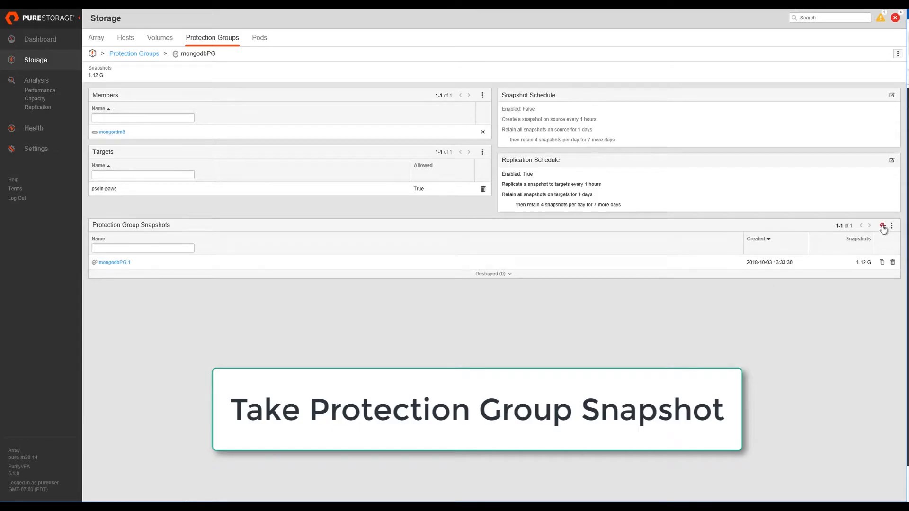
Create protection group snapshot snap1 with Replicate Now turned on.
{"action": "left_click", "coordinate": [882, 226]}
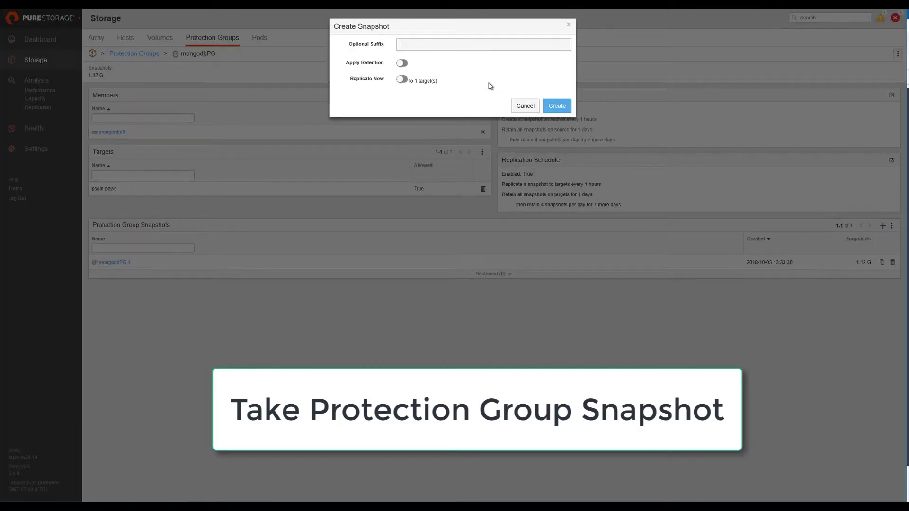
{"action": "type", "text": "snap1"}
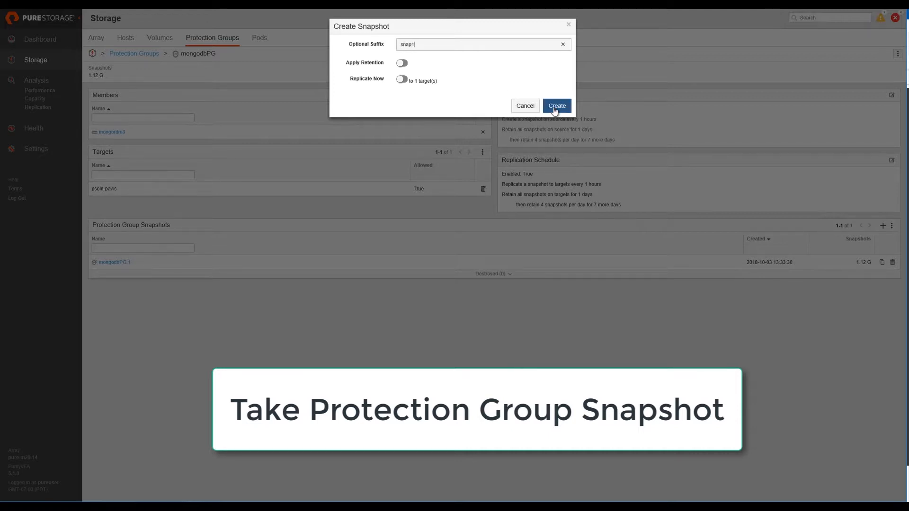
{"action": "left_click", "coordinate": [402, 79]}
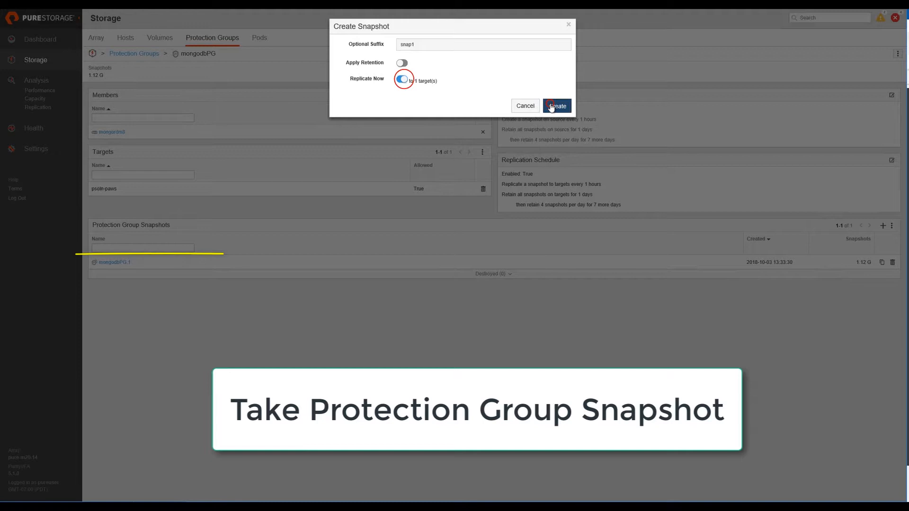
{"action": "left_click", "coordinate": [556, 106]}
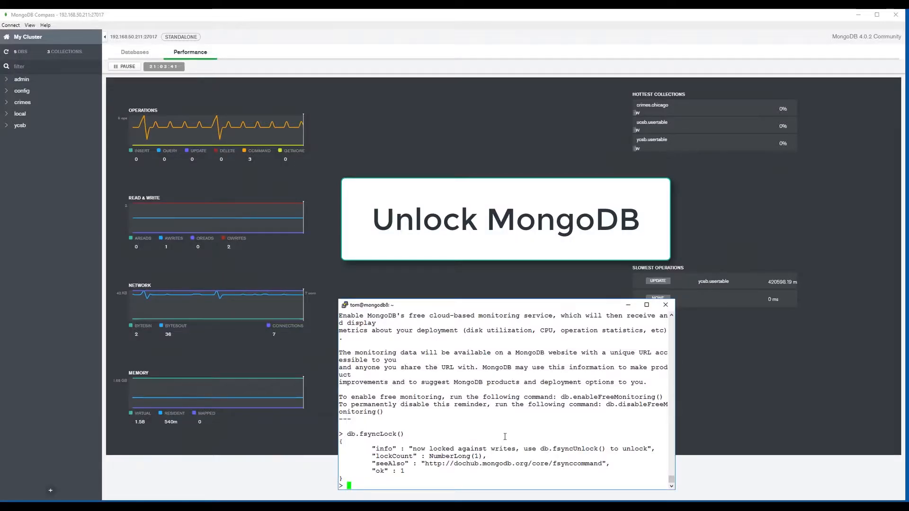
Run db.fsyncUnlock() in the PuTTY mongo shell to resume writes.
{"action": "type", "text": "db"}
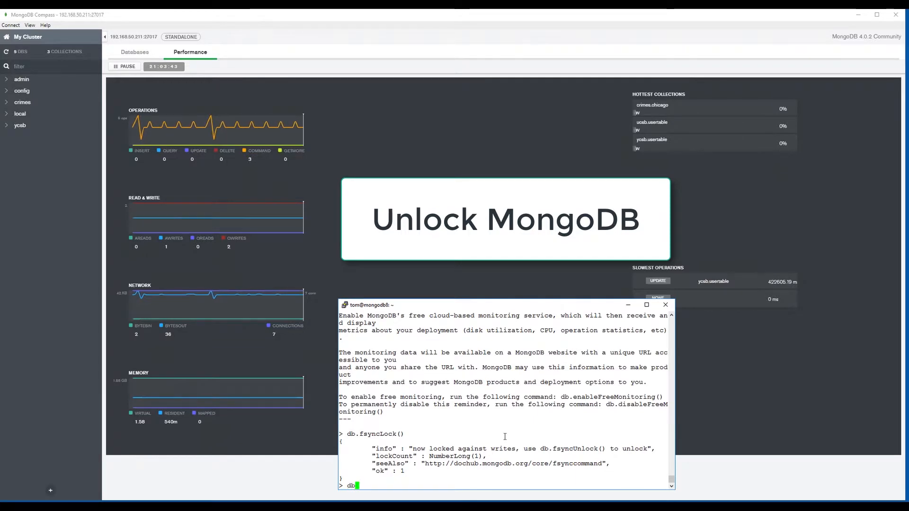
{"action": "type", "text": ".fsyncUnloc"}
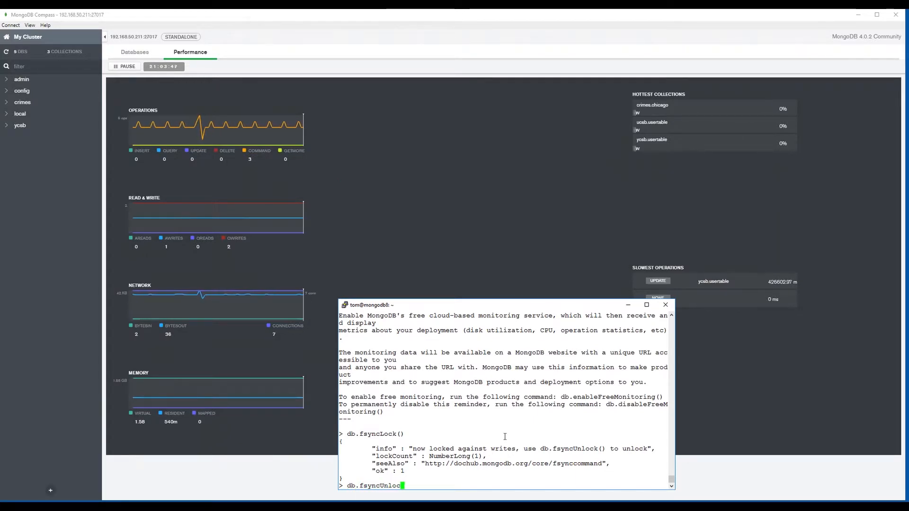
{"action": "key", "text": "Return"}
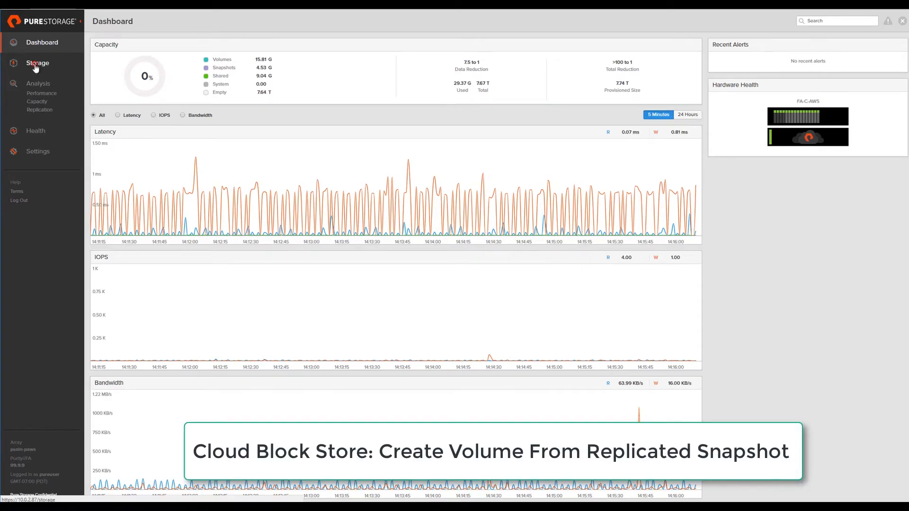
Copy the replicated mongodbPG.snap1.mongordm8 snapshot into a new volume named mongordm8.
{"action": "left_click", "coordinate": [37, 63]}
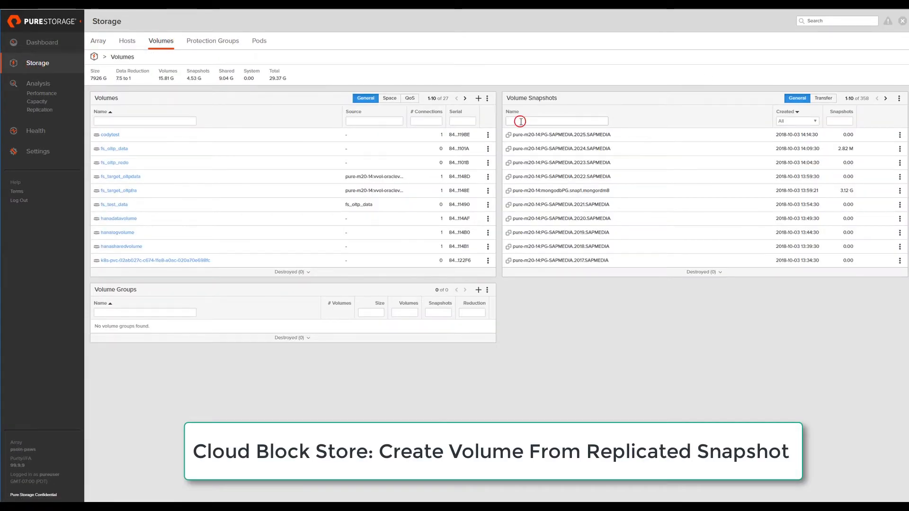
{"action": "type", "text": "mongo"}
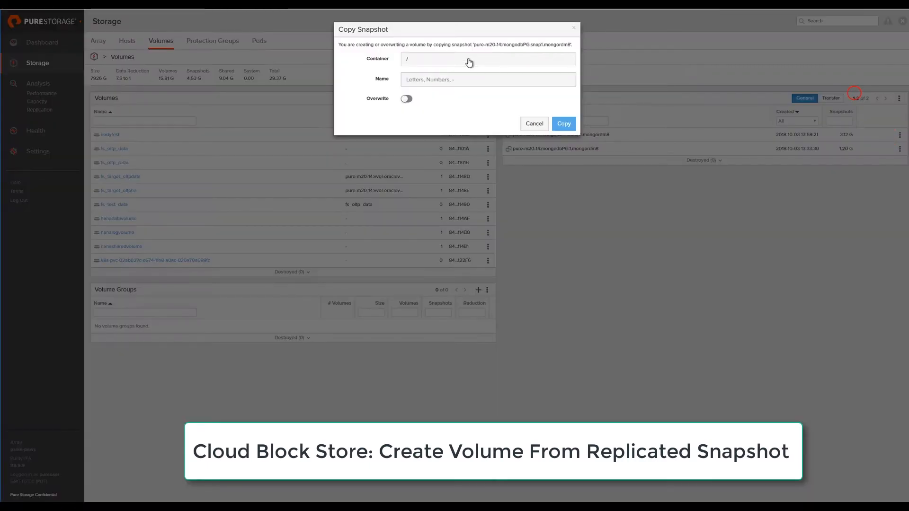
{"action": "type", "text": "mongordm8"}
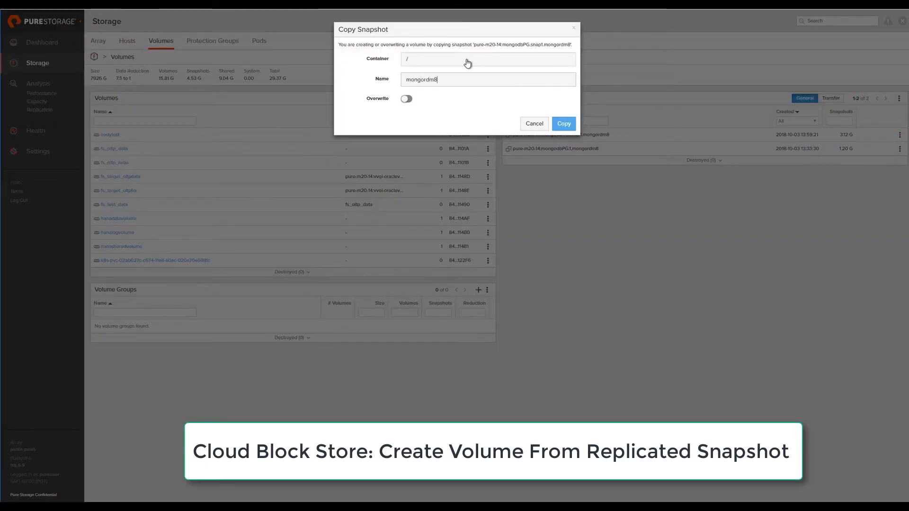
{"action": "left_click", "coordinate": [562, 124]}
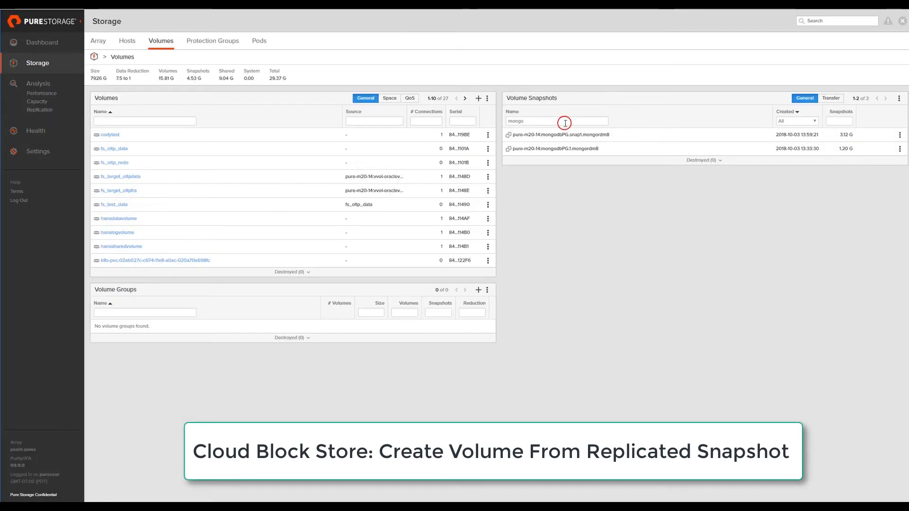
Connect the mongordm8 volume to host AWSmongodb1.
{"action": "type", "text": "mon"}
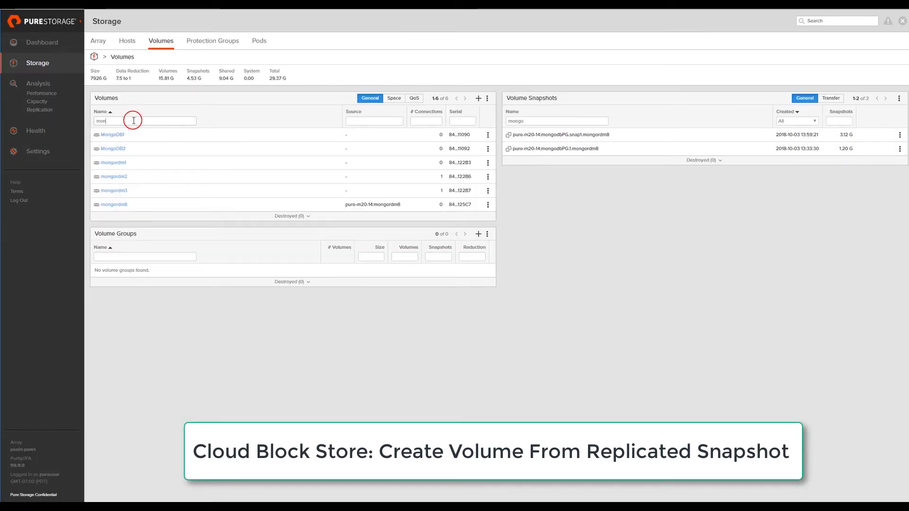
{"action": "left_click", "coordinate": [488, 176]}
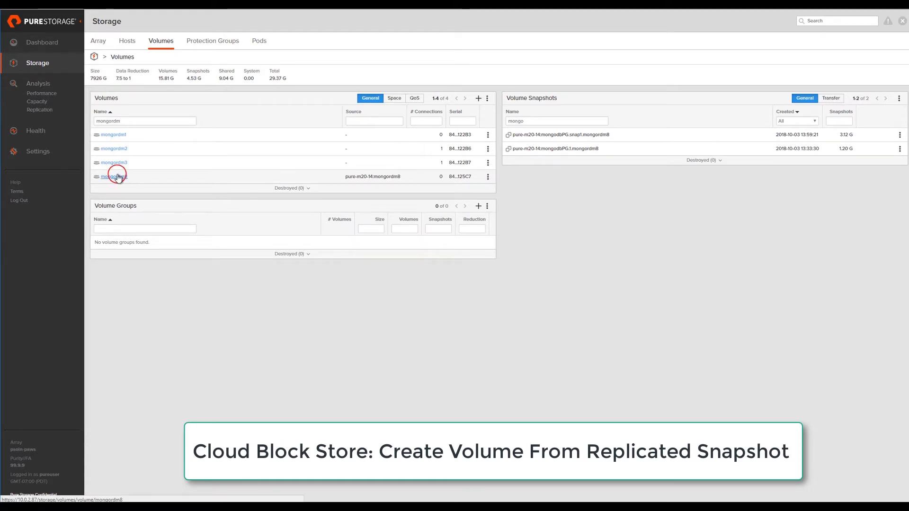
{"action": "left_click", "coordinate": [114, 176]}
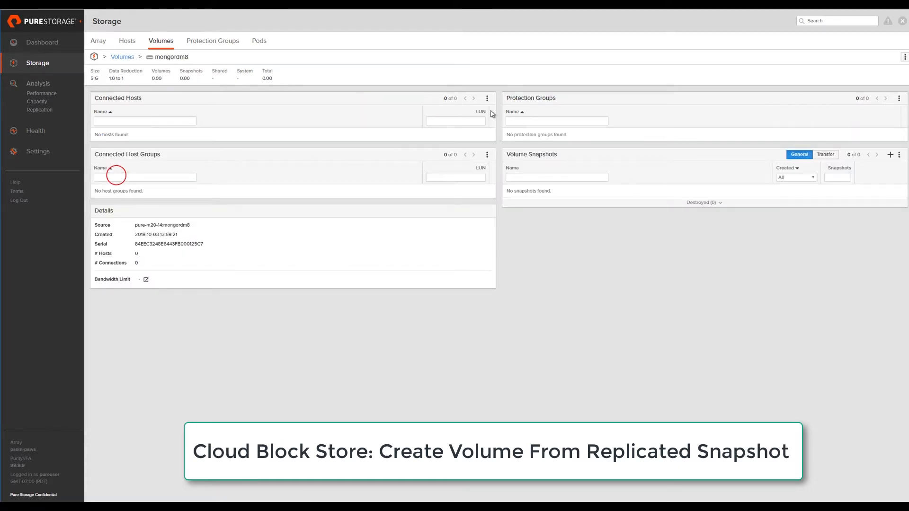
{"action": "left_click", "coordinate": [487, 98]}
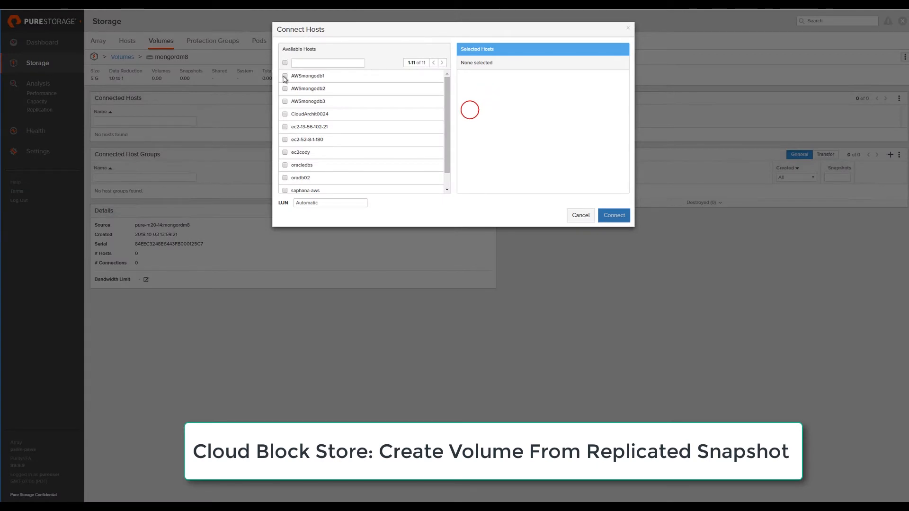
{"action": "left_click", "coordinate": [614, 215]}
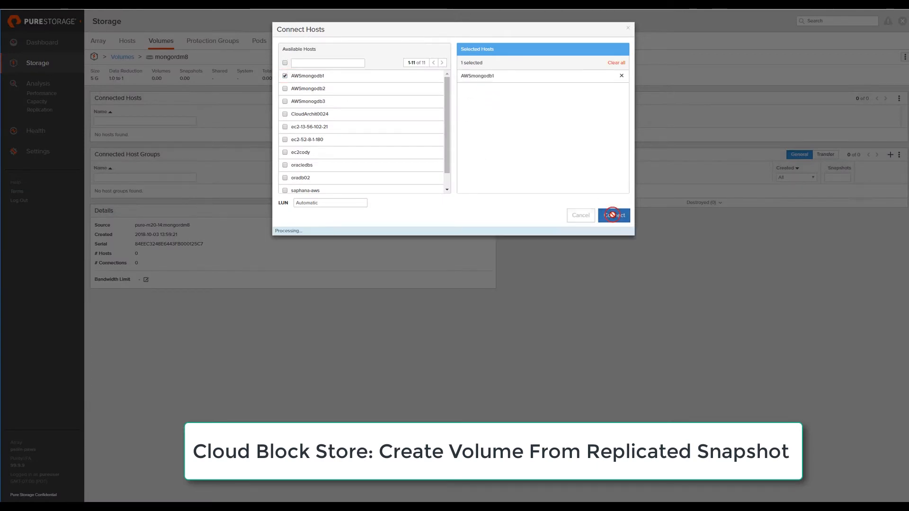
{"action": "left_click", "coordinate": [614, 215]}
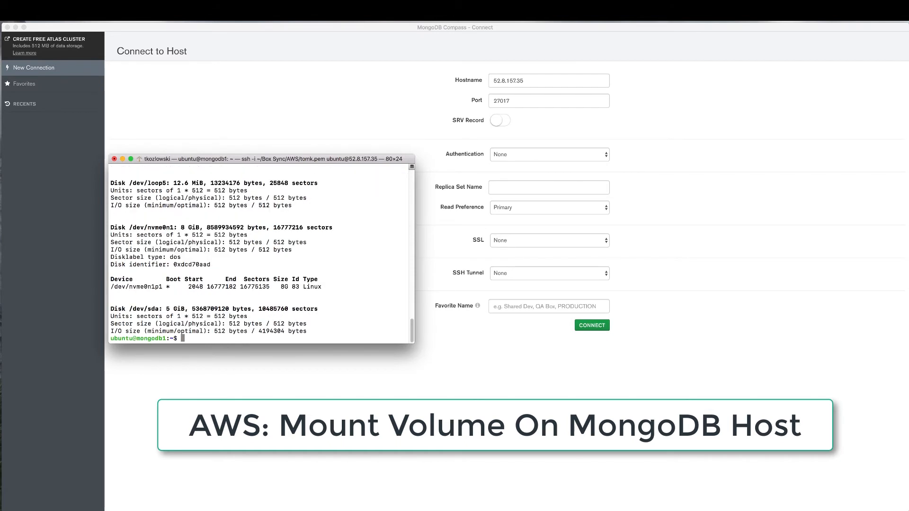
Mount /dev/sda, connect Compass to 52.8.157.35, and expand the crimes database.
{"action": "type", "text": "sudo mount /dev/sda"}
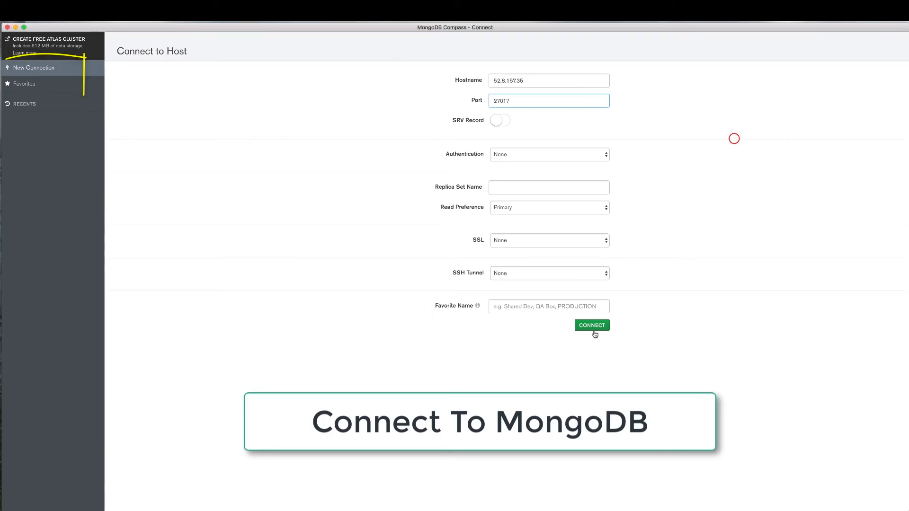
{"action": "left_click", "coordinate": [592, 325]}
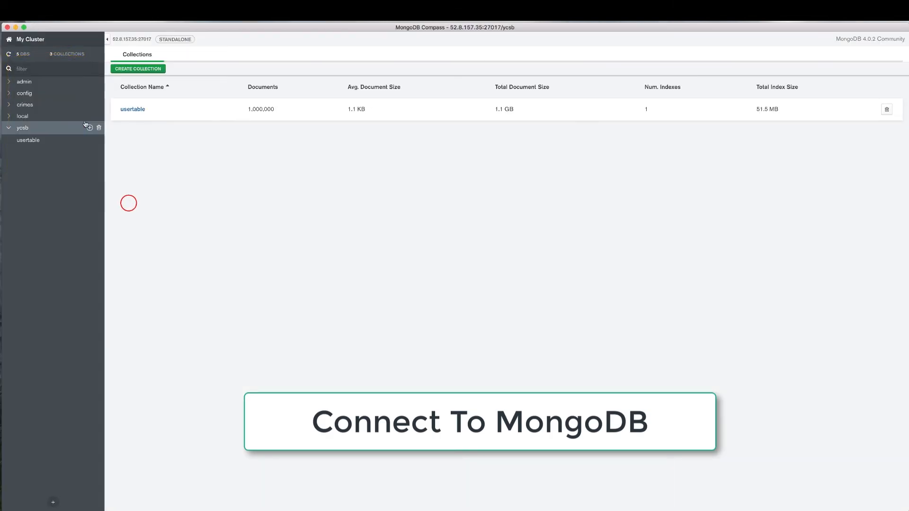
{"action": "left_click", "coordinate": [26, 104]}
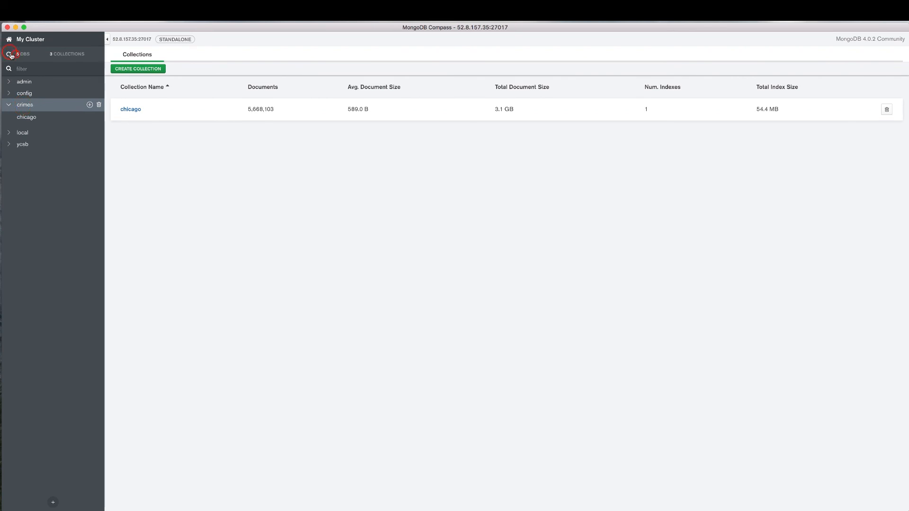